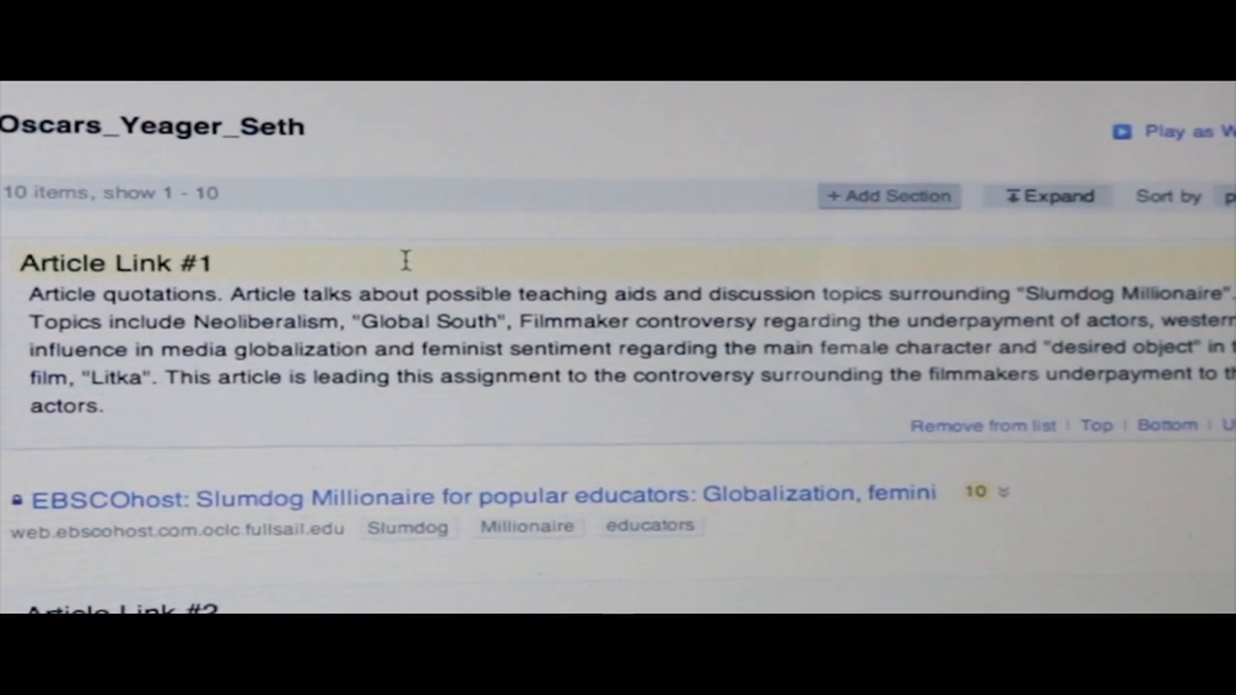
scroll("down", 3)
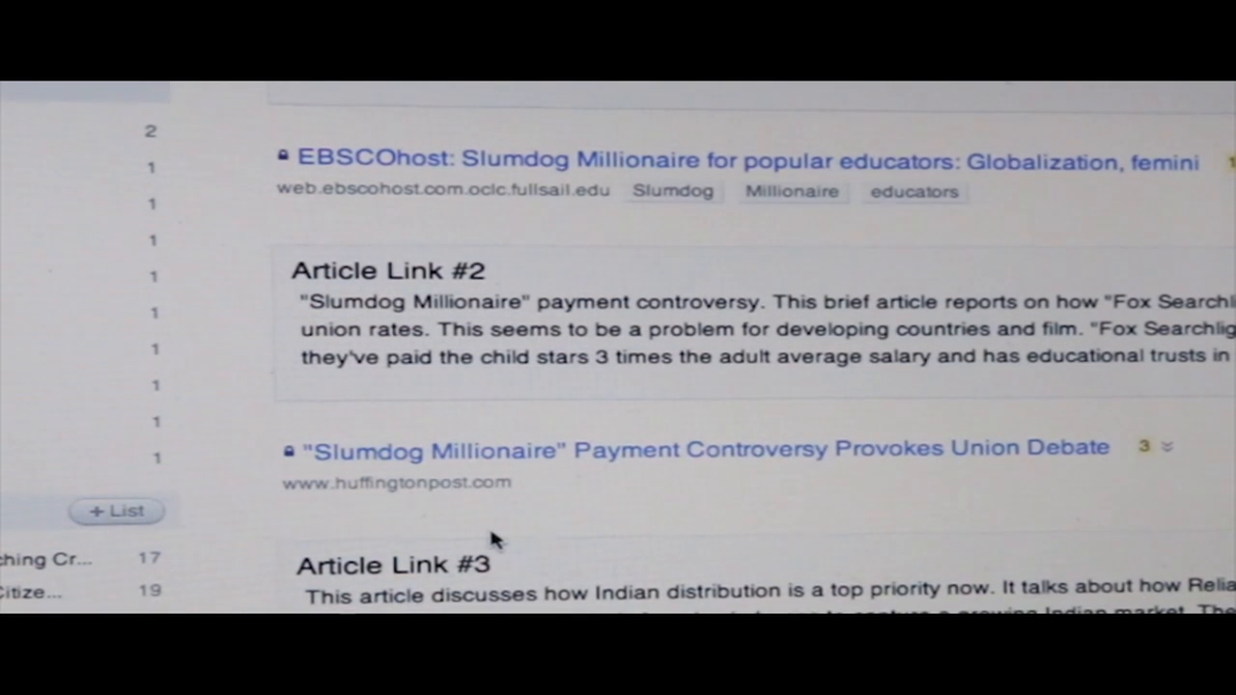
scroll("down", 3)
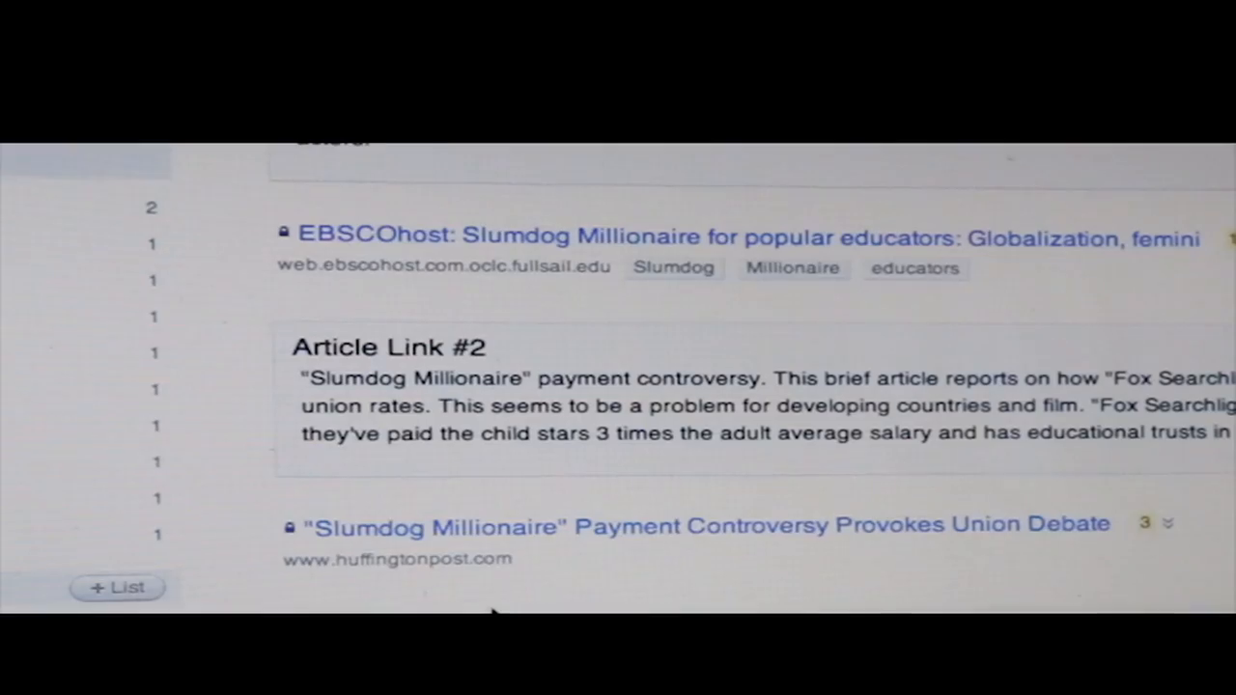
scroll("down", 3)
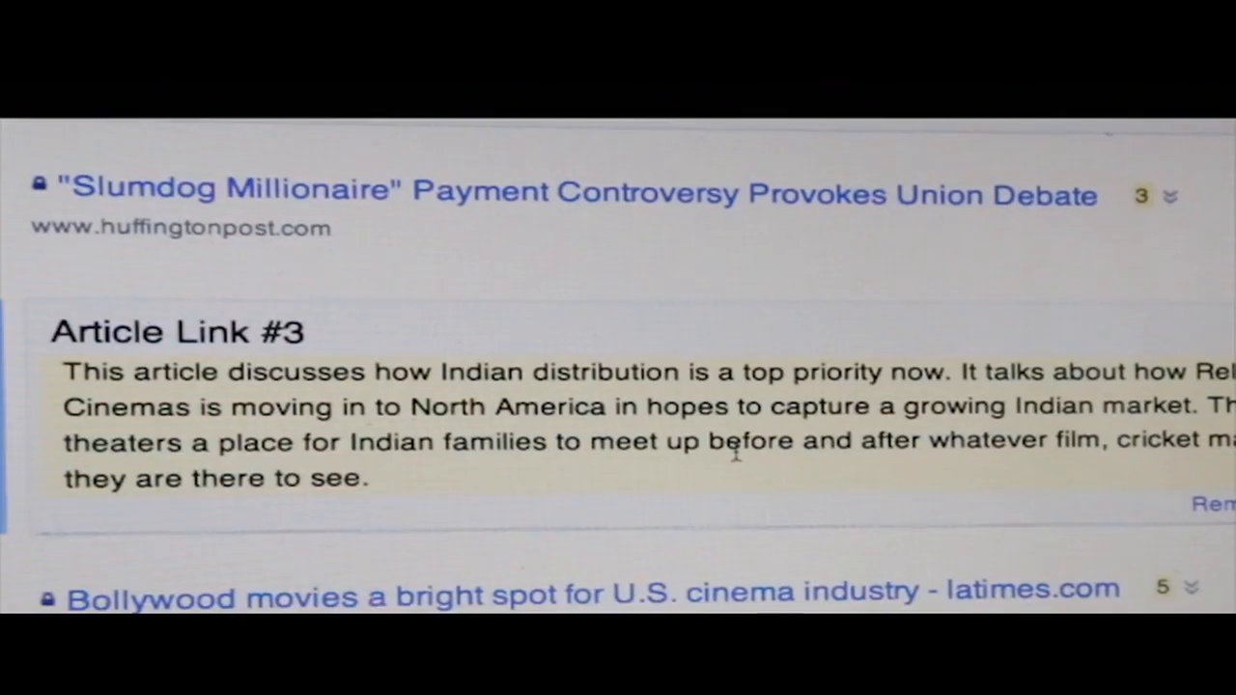
scroll("down", 3)
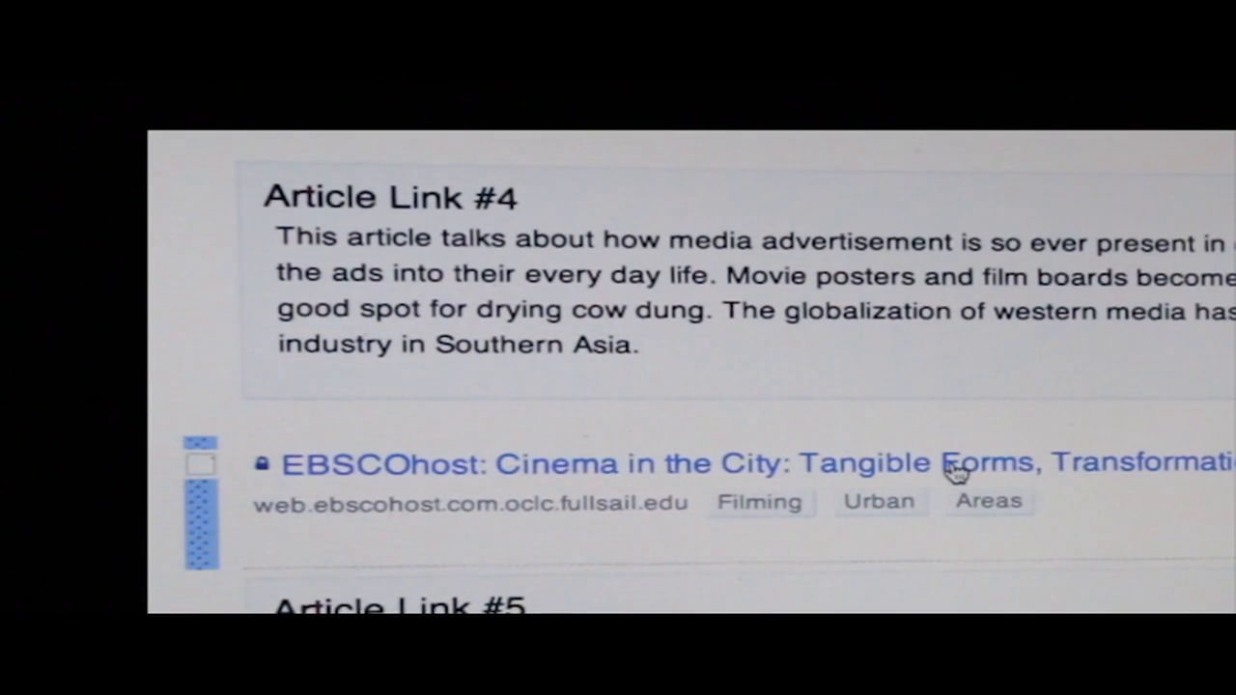
scroll("down", 3)
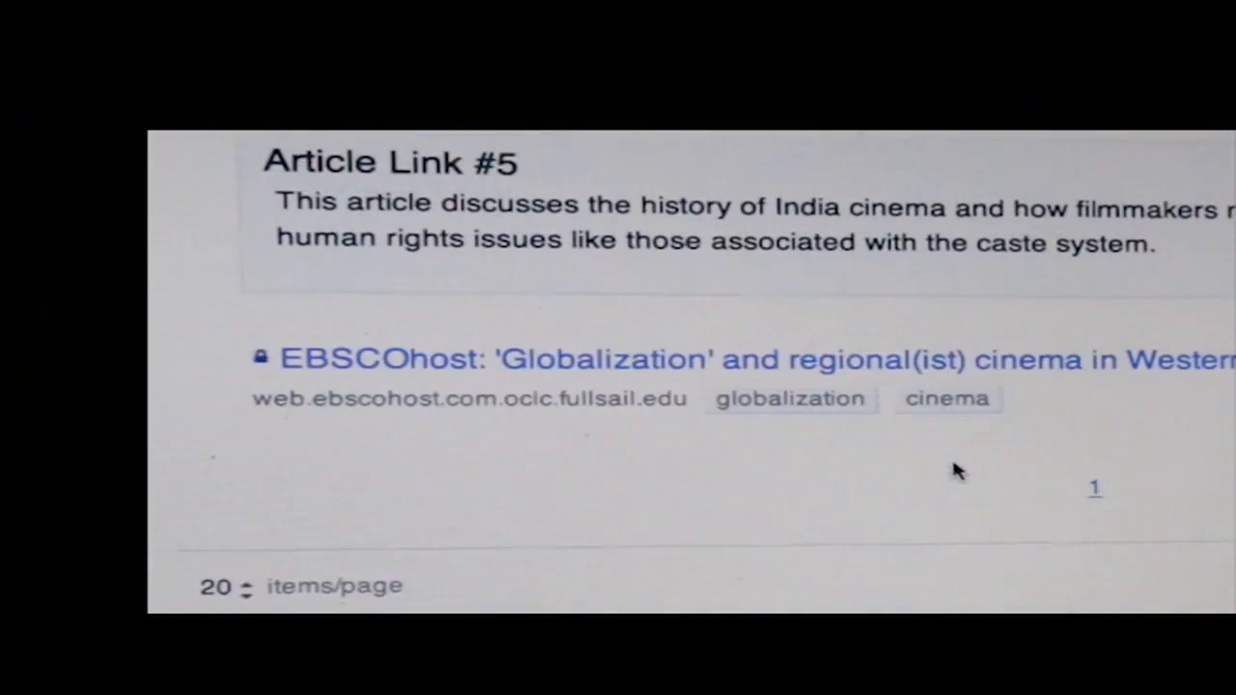
left_click(946, 398)
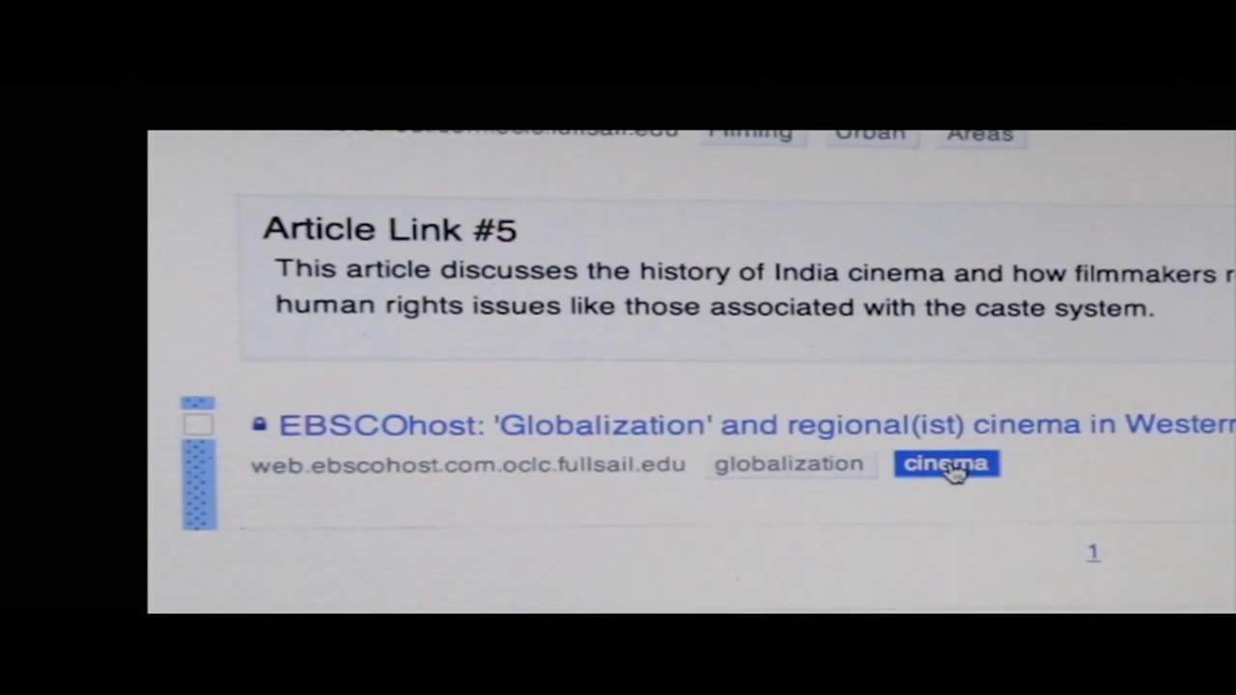